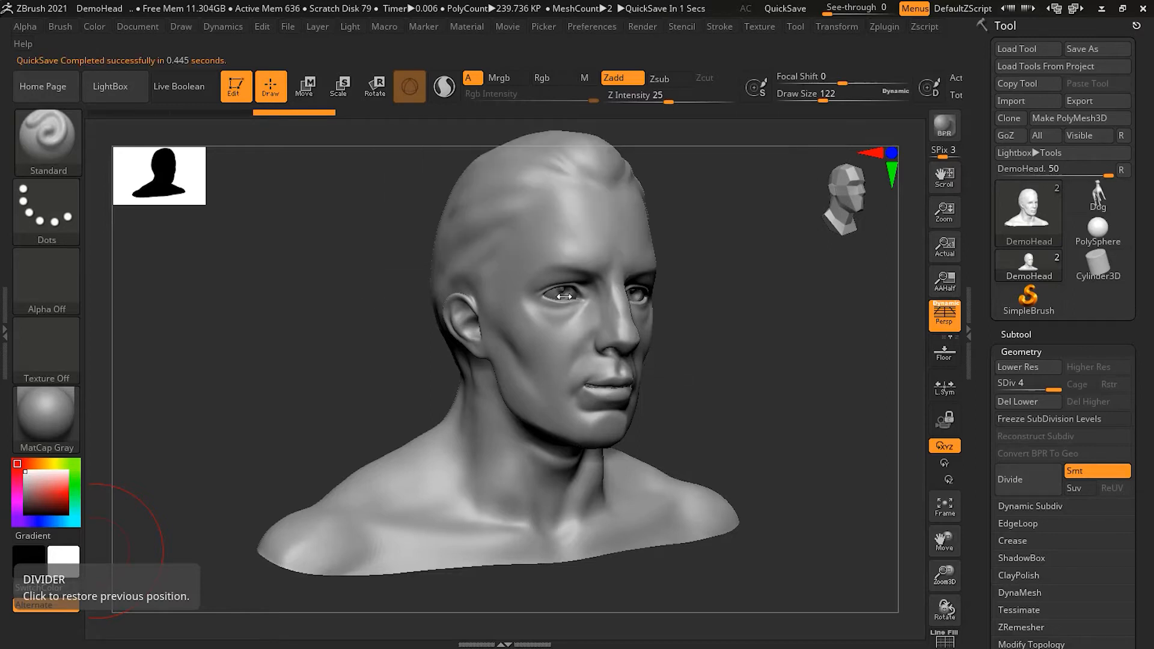
mouse_move(534, 207)
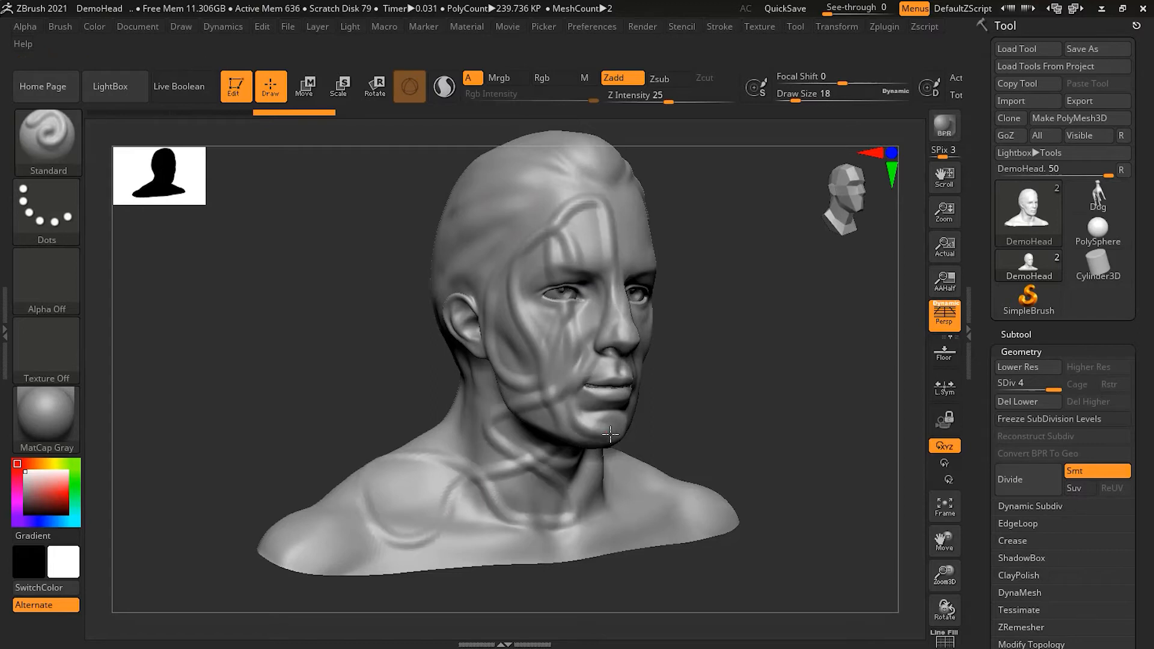
- Select the DamStandard brush with Zsub on and Draw Size around 62
click(595, 426)
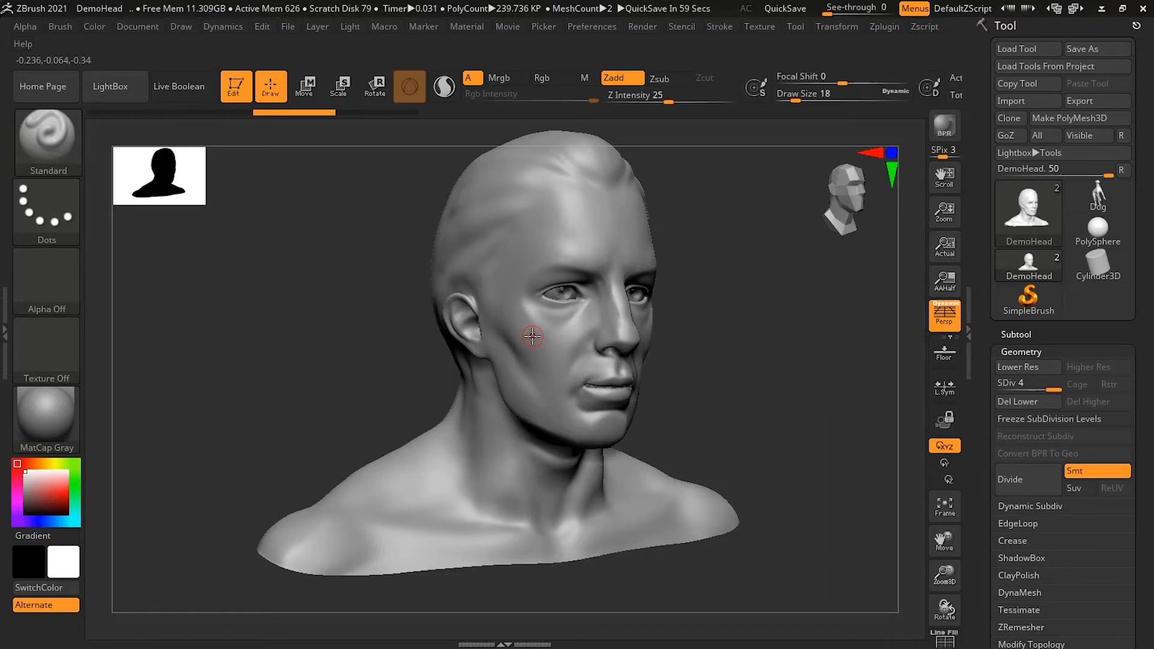
mouse_move(565, 207)
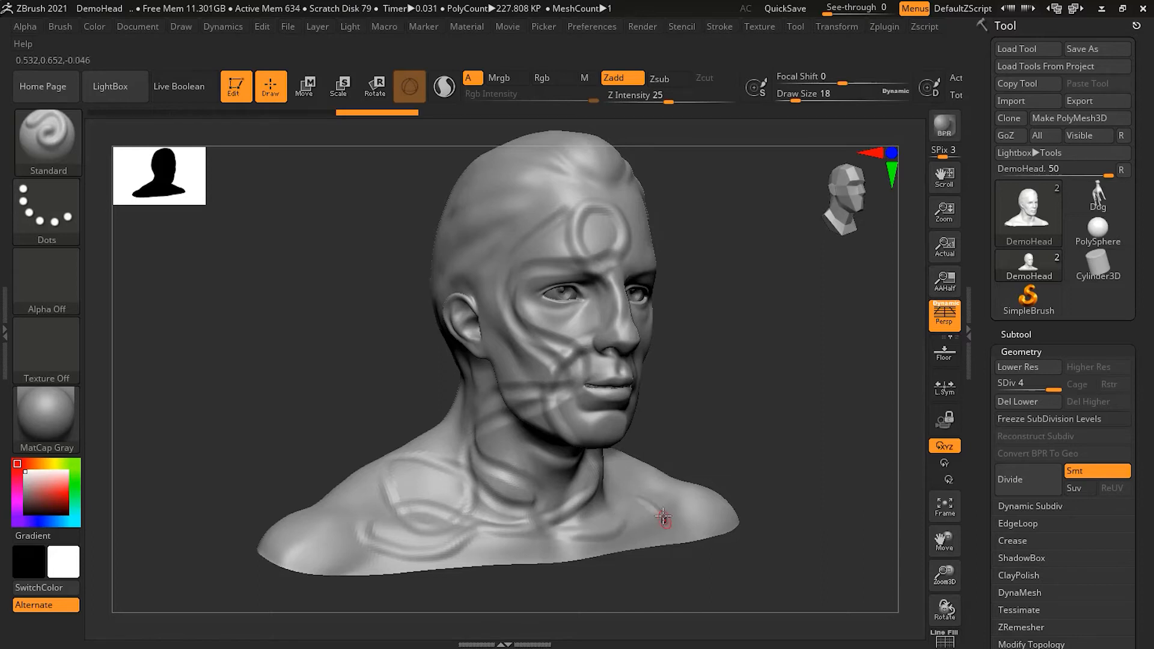
mouse_move(603, 262)
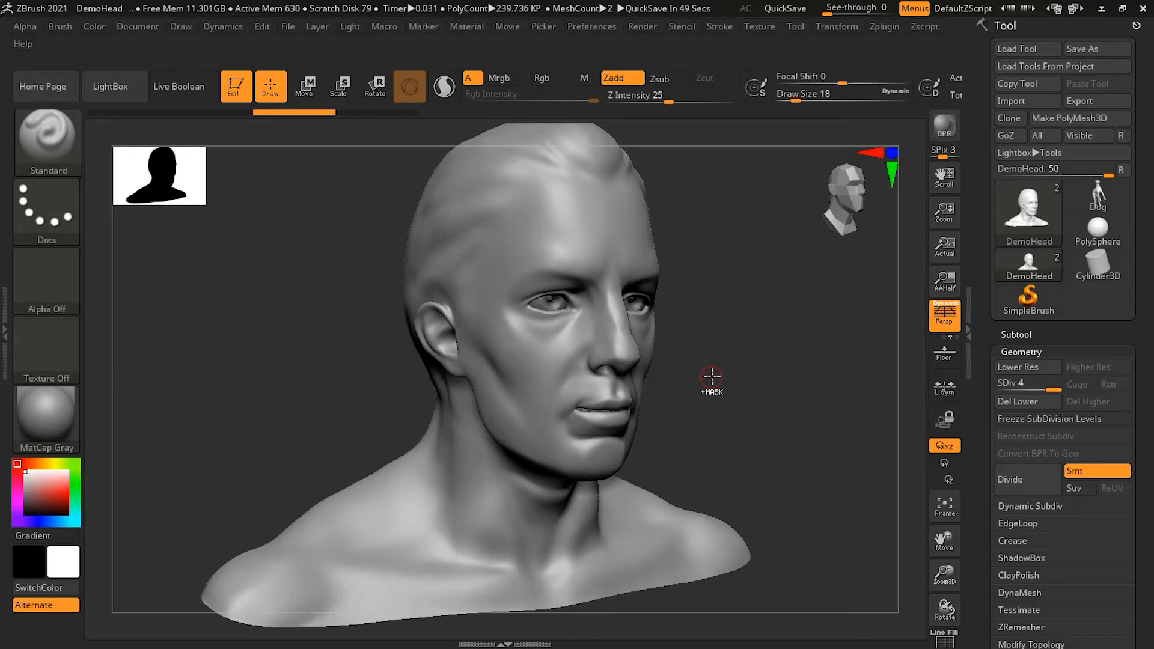
mouse_move(515, 270)
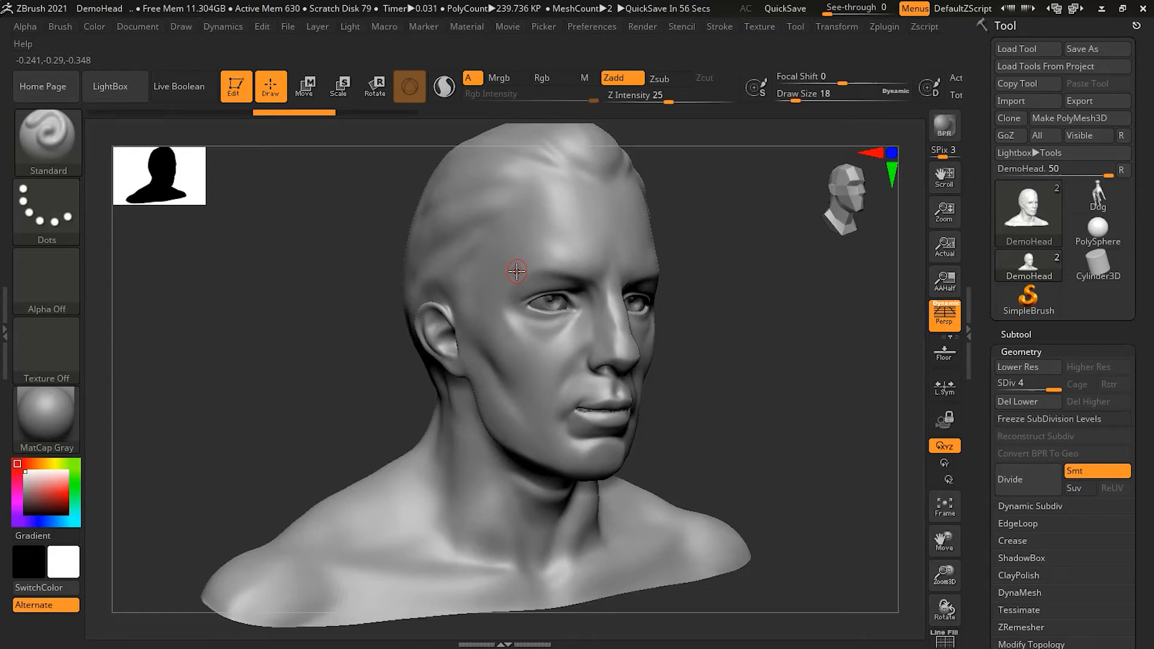
mouse_move(46, 140)
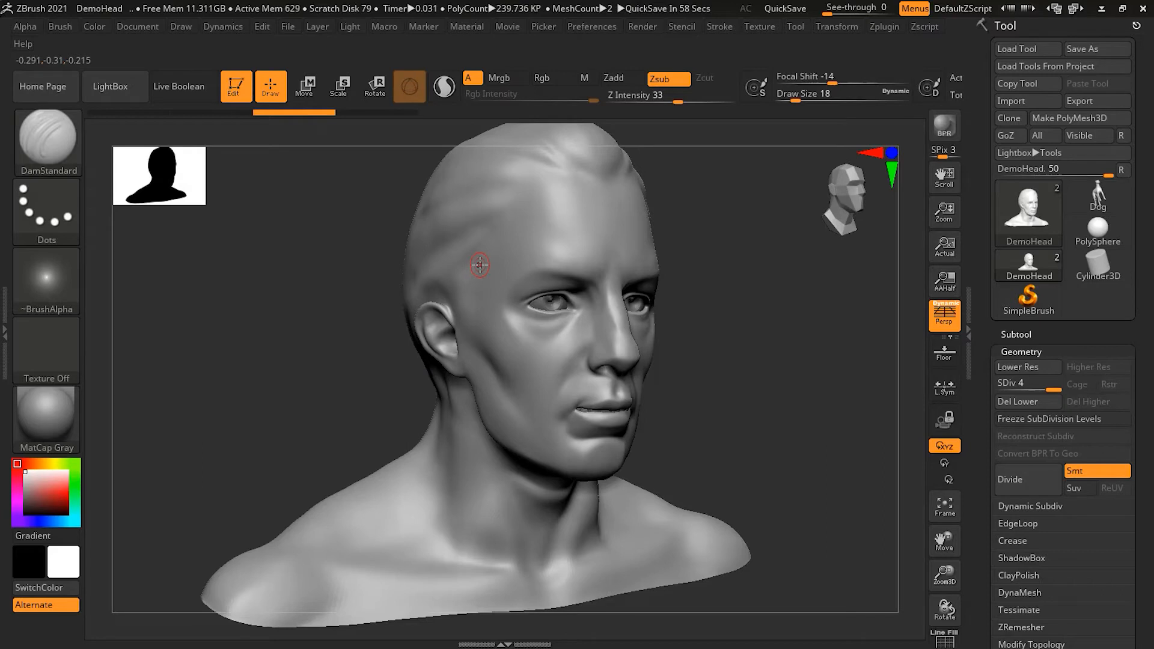
mouse_move(569, 295)
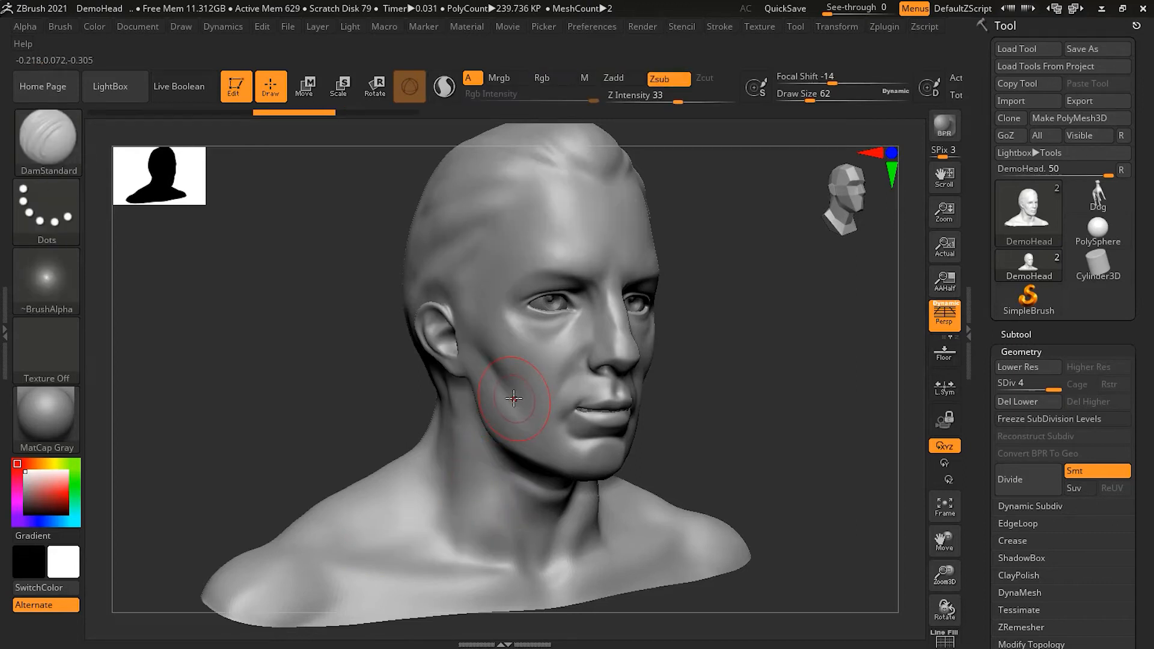
mouse_move(588, 255)
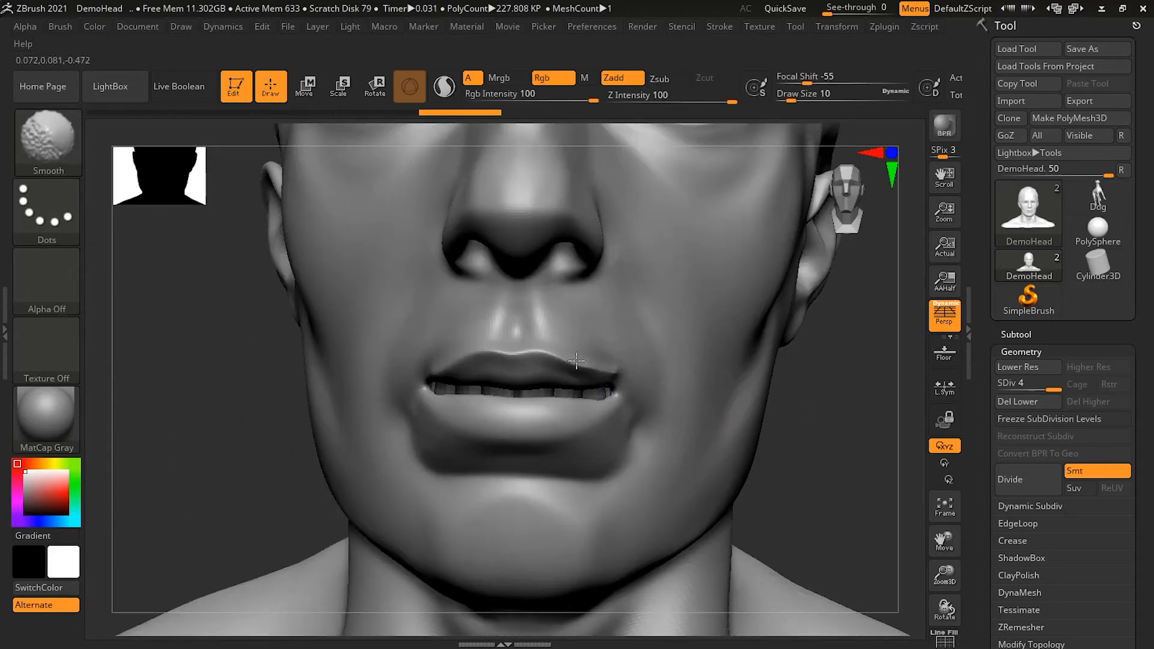
mouse_move(585, 372)
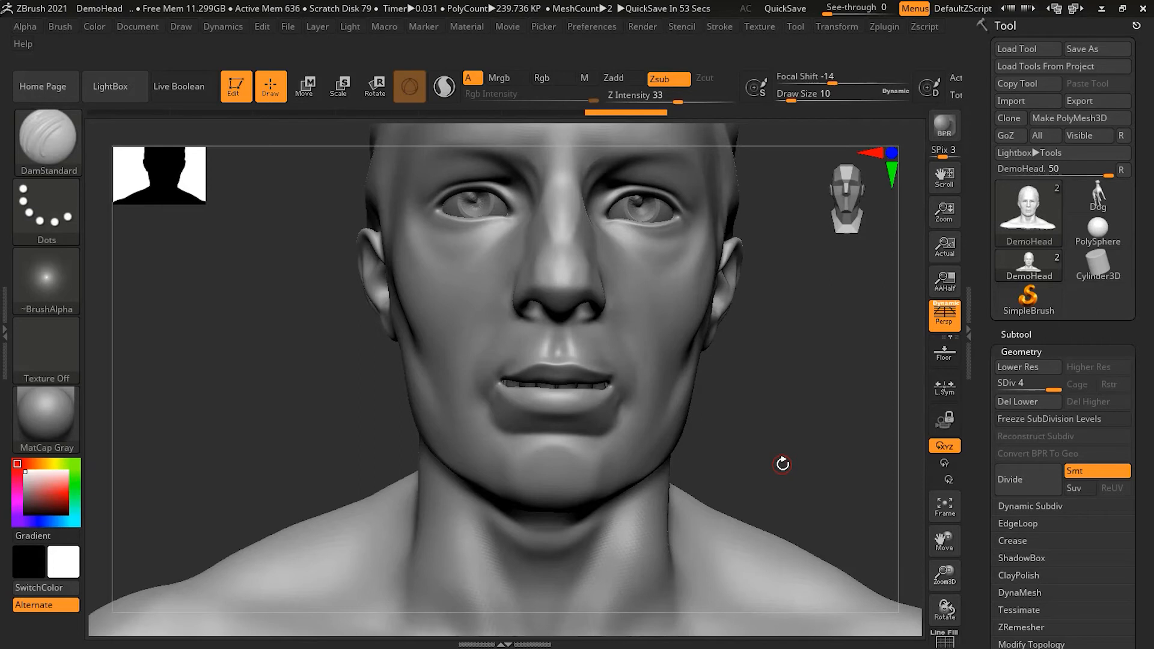
mouse_move(325, 455)
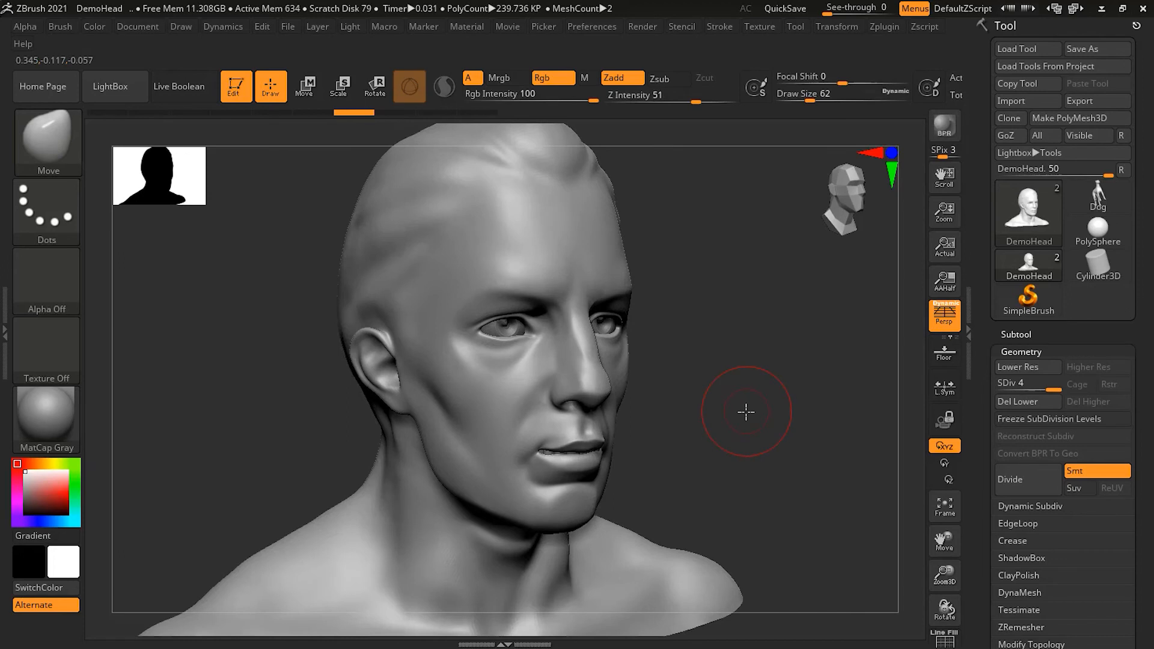
mouse_move(597, 385)
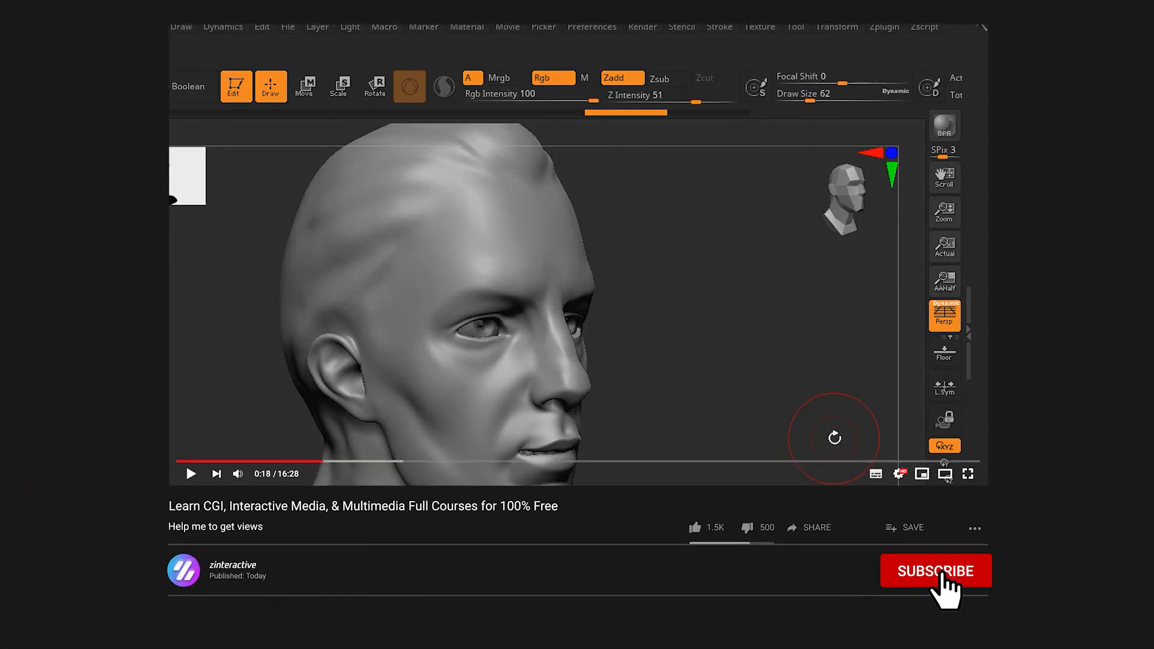
- Subscribe to the zinteractive YouTube channel
click(936, 571)
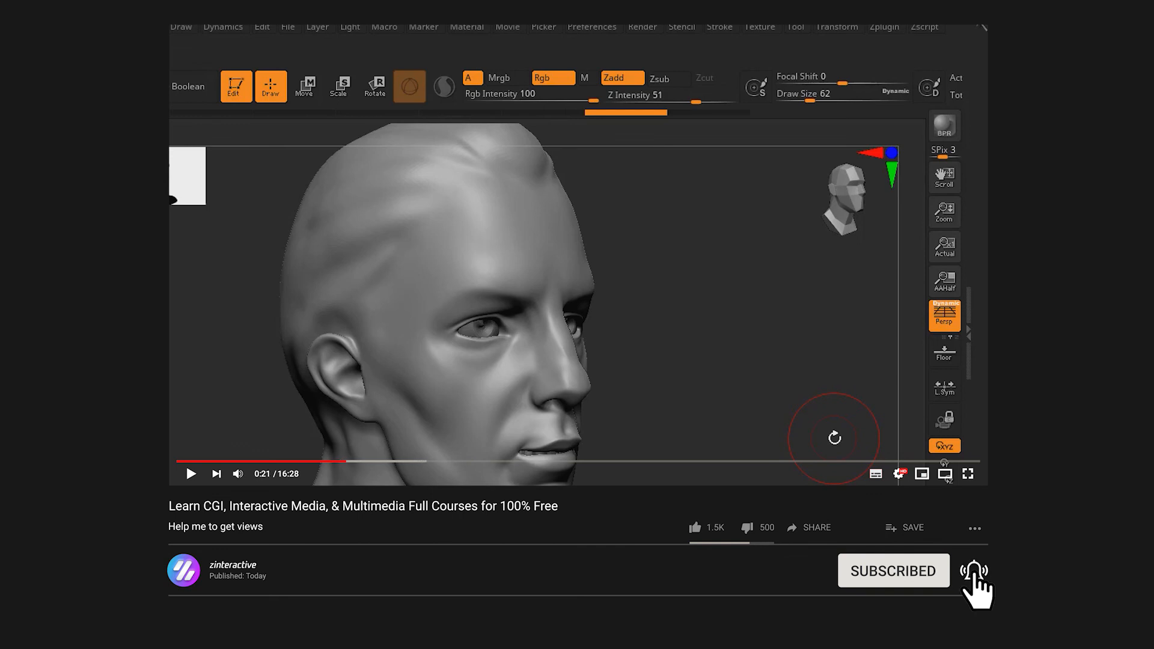